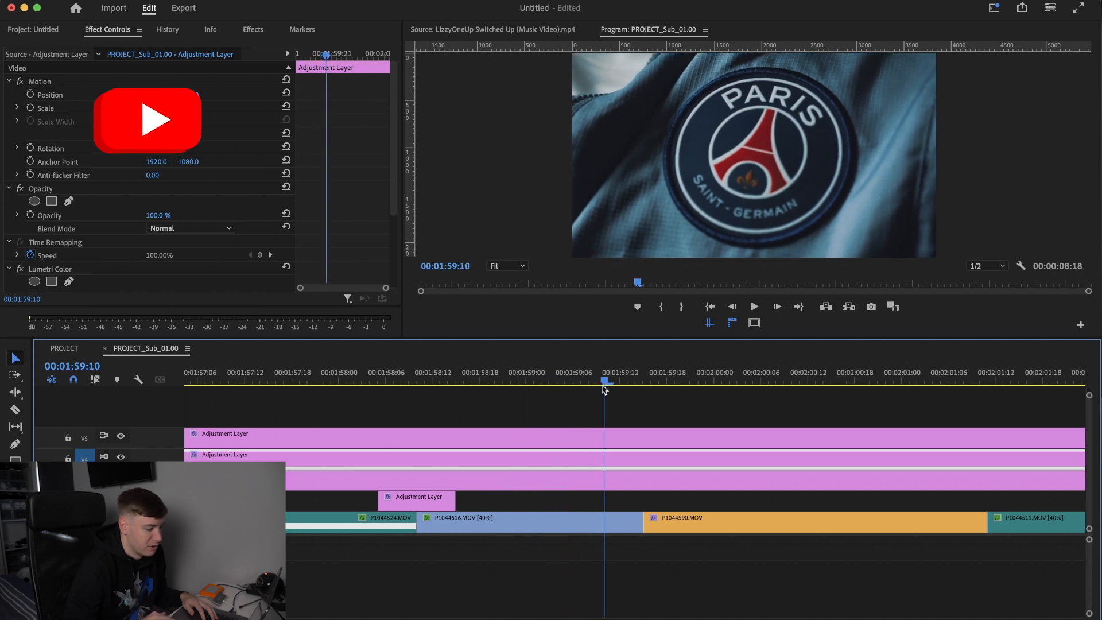
# Park the playhead at 00:01:59:14, just before the P1044590 clip
pyautogui.click(597, 380)
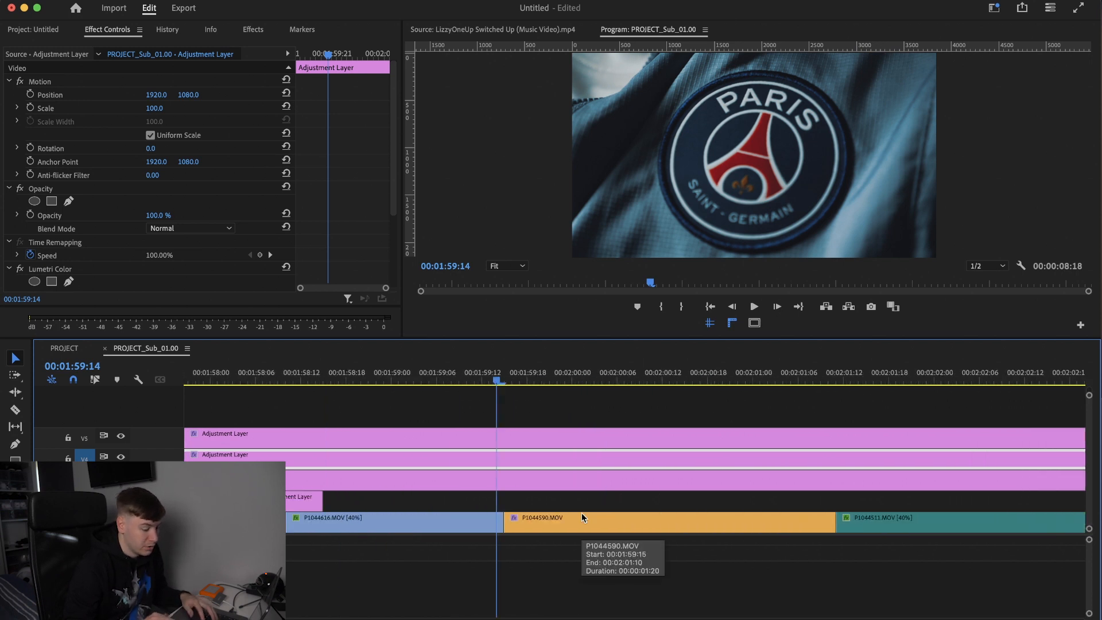
pyautogui.moveTo(872, 307)
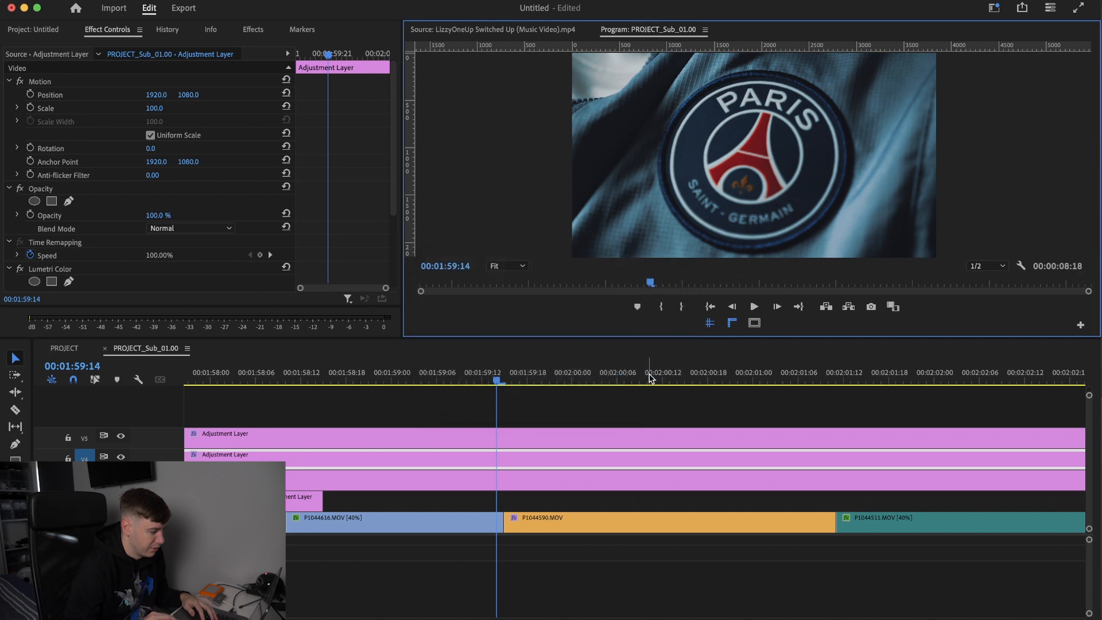
# Export the PSG badge frame as a still and place it above P1044590 for 12 frames
pyautogui.click(32, 29)
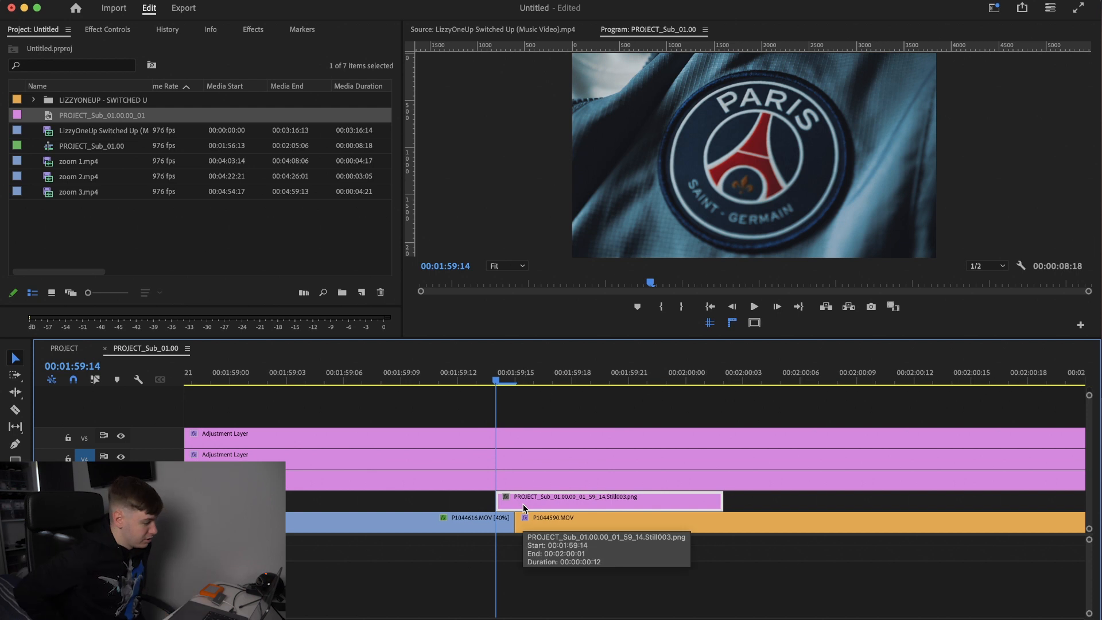
# Select the PSG freeze-frame still to edit its Opacity mask in Effect Controls
pyautogui.click(107, 28)
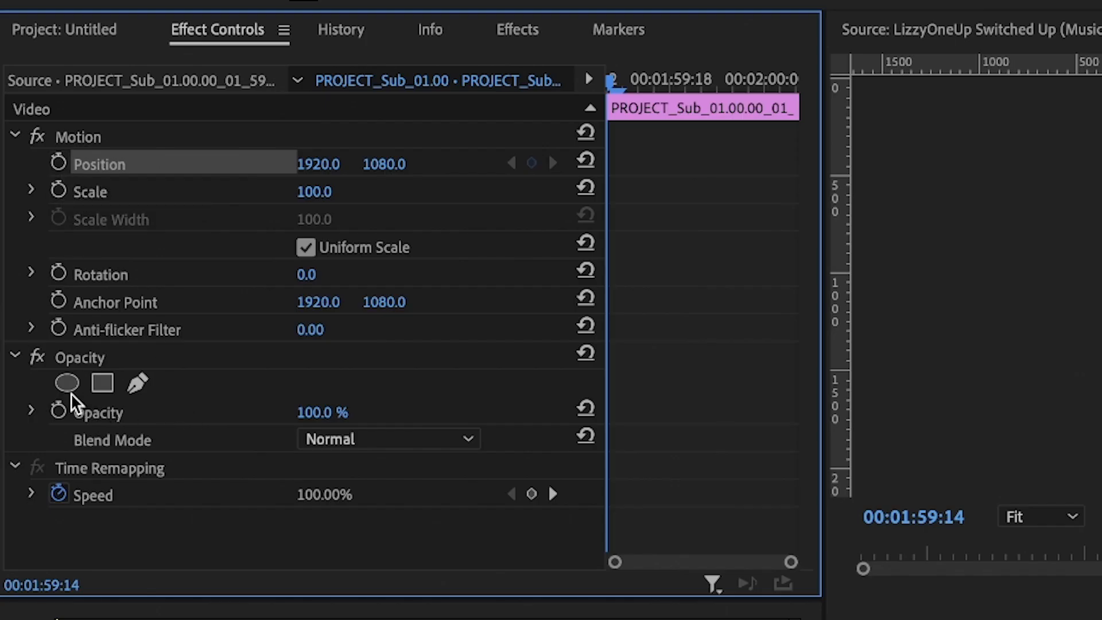
pyautogui.moveTo(67, 383)
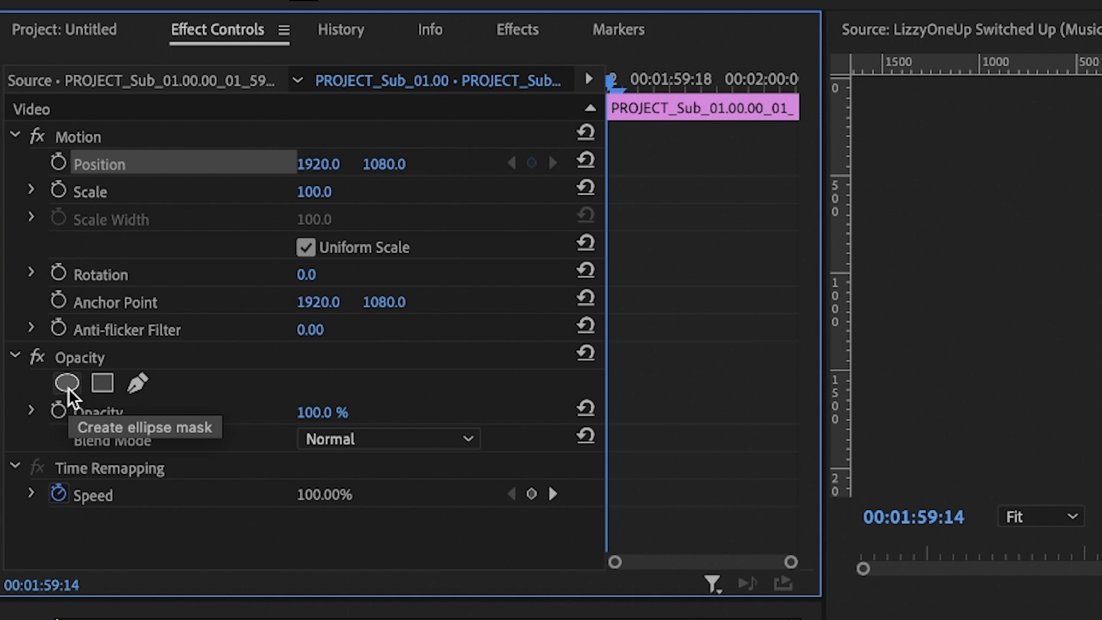
pyautogui.moveTo(119, 394)
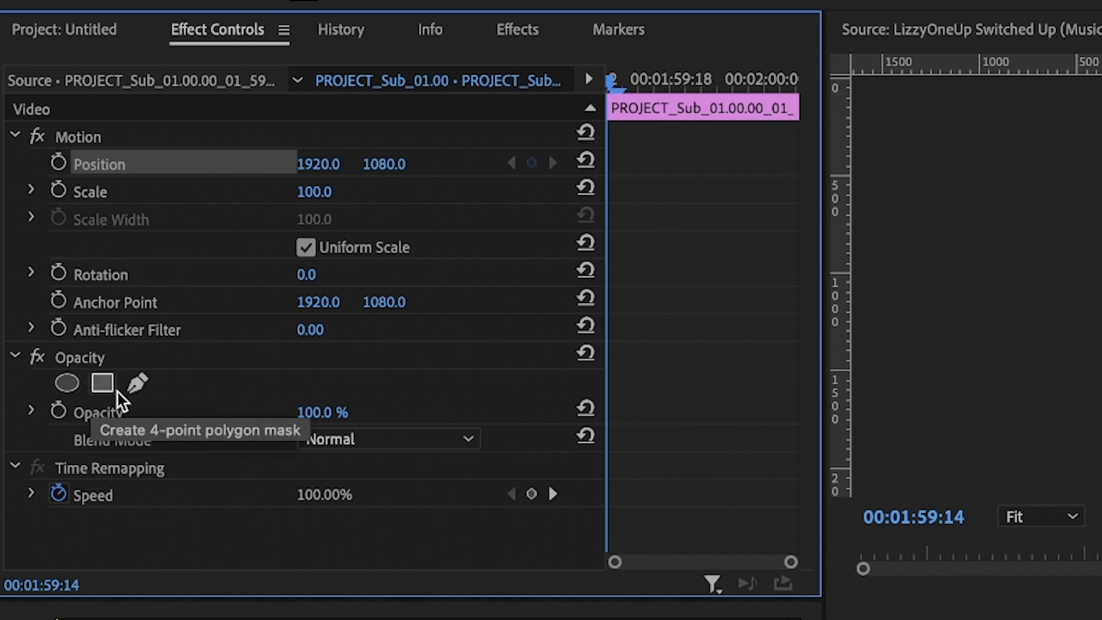
pyautogui.moveTo(136, 384)
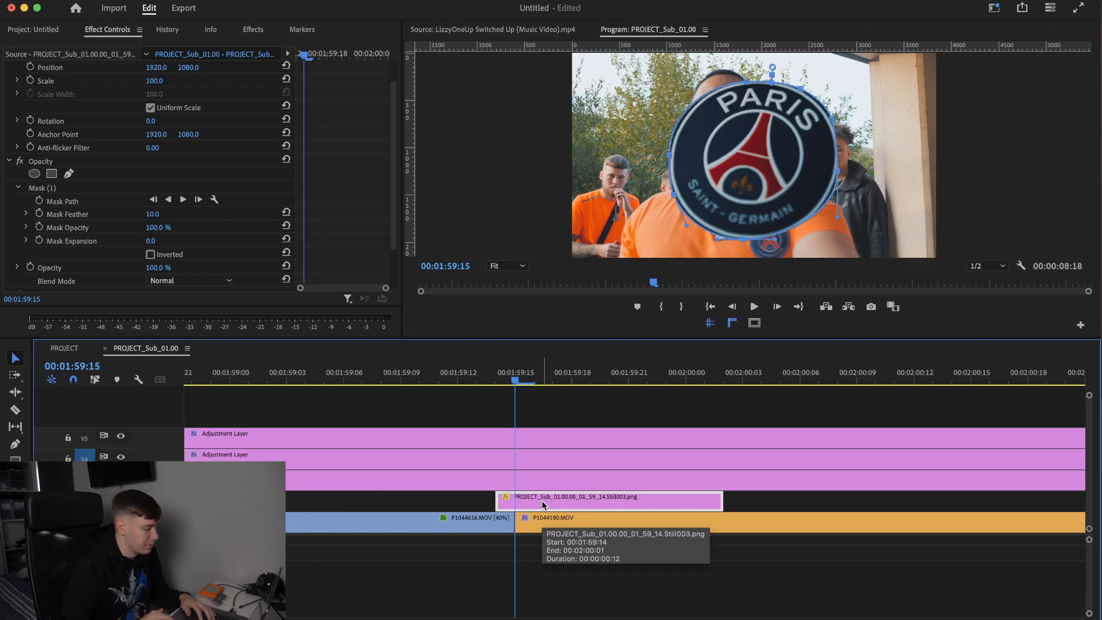
# Invert the badge mask, then rewind and preview the PSG badge transition
pyautogui.click(149, 254)
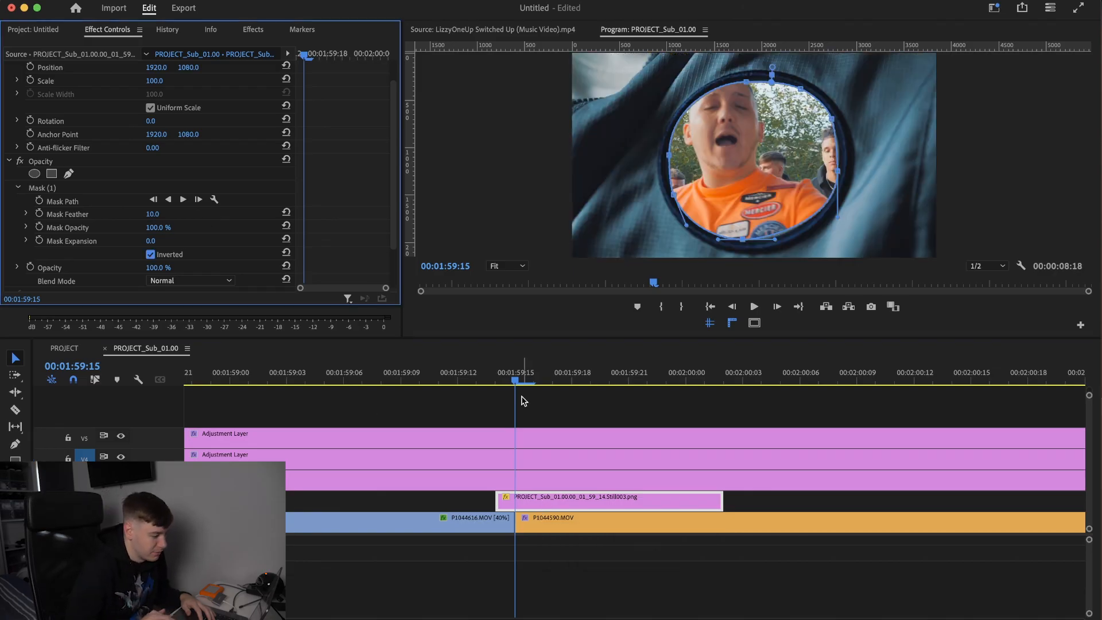
pyautogui.click(457, 372)
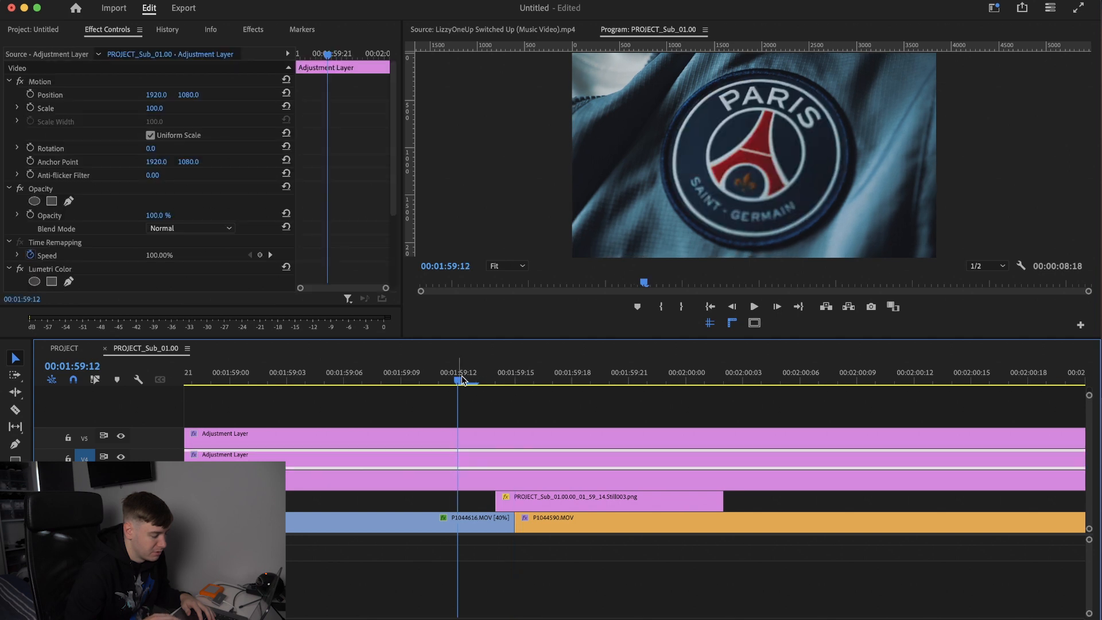
pyautogui.click(608, 496)
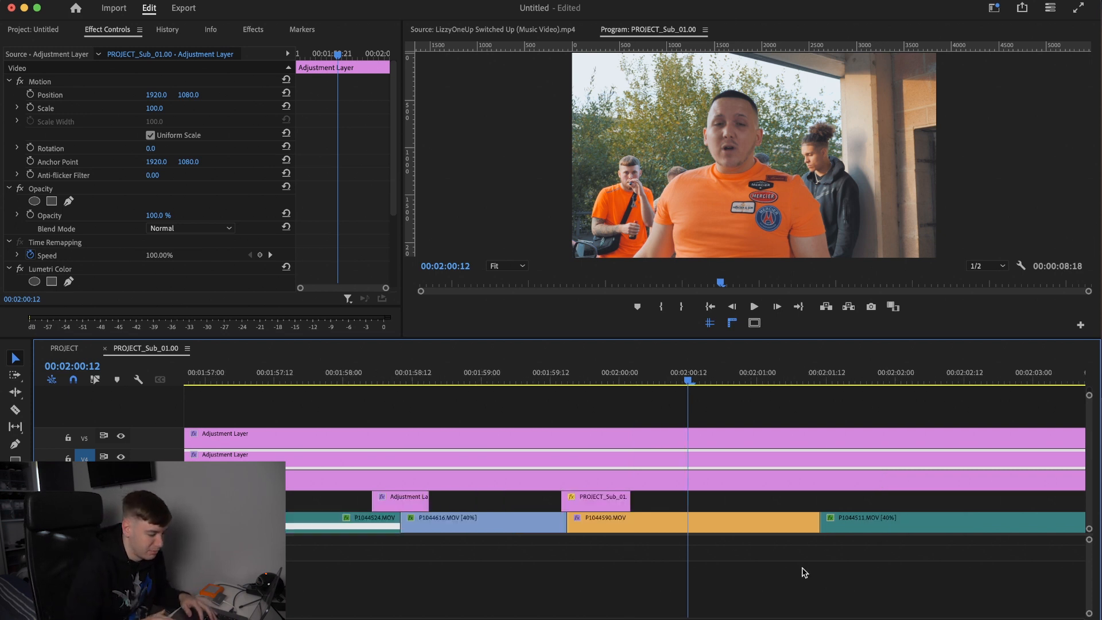
# Export the Mercedes emblem frame at 00:02:03:09 and select the still above the warp clip
pyautogui.click(34, 29)
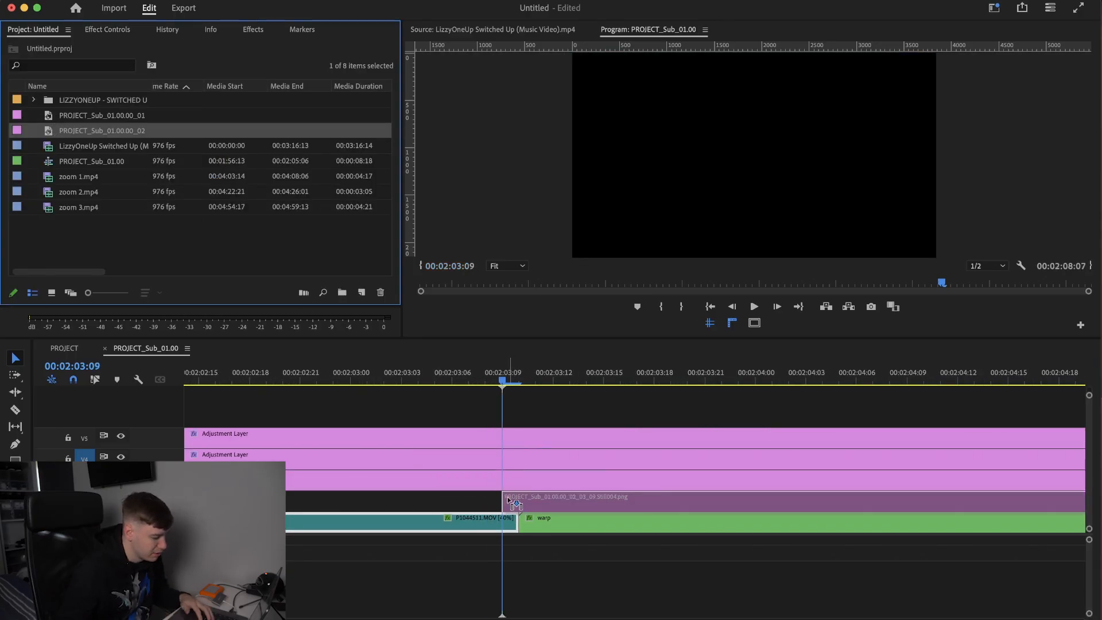
pyautogui.click(106, 30)
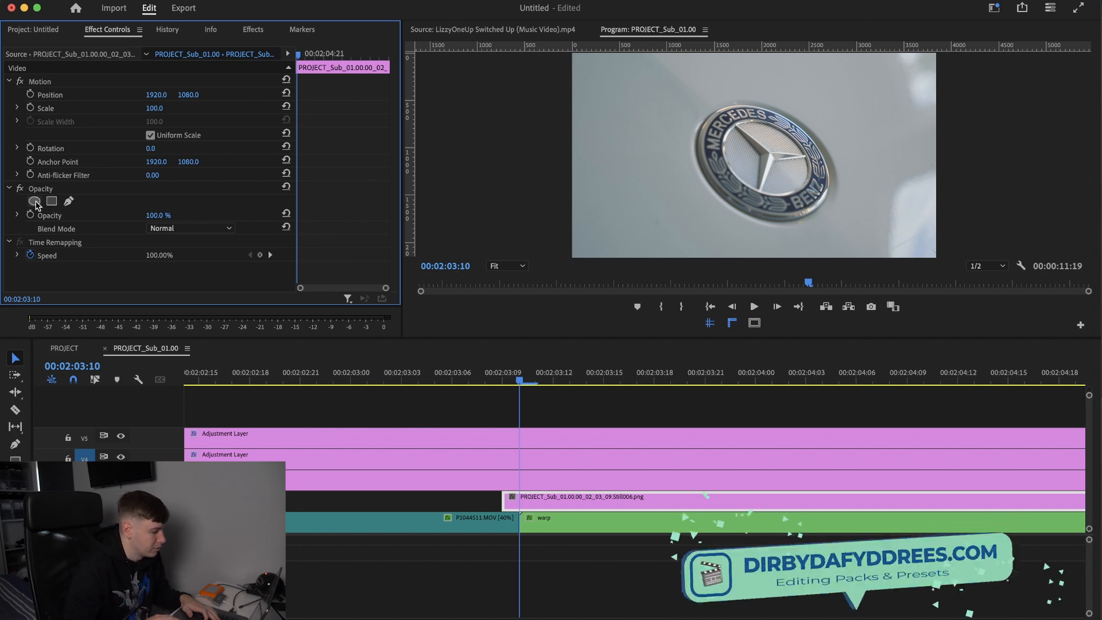
pyautogui.moveTo(35, 202)
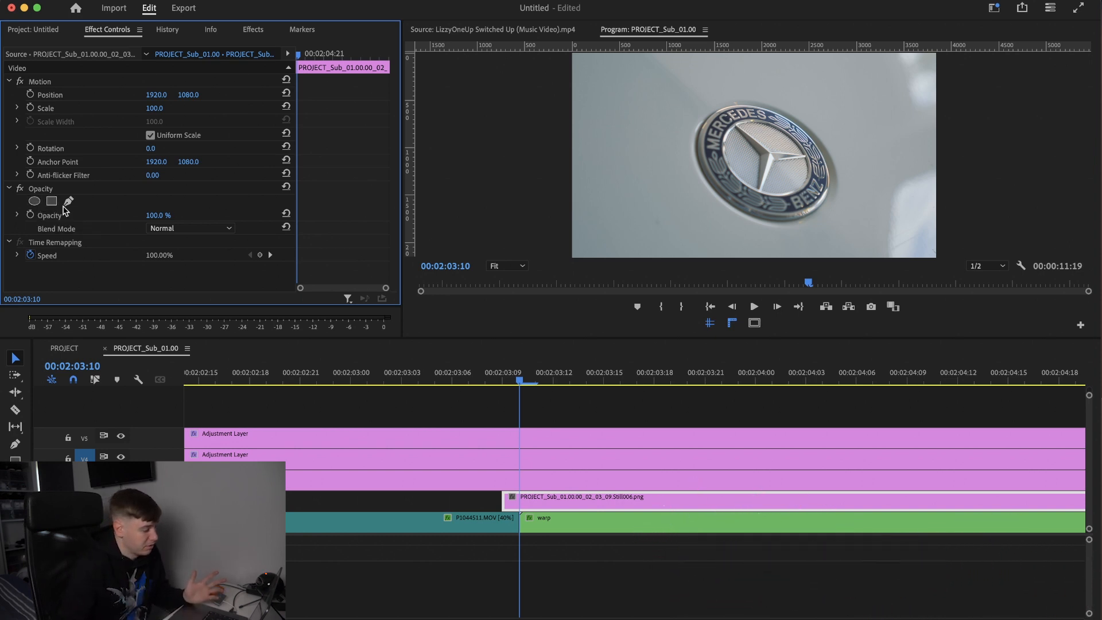
pyautogui.moveTo(34, 201)
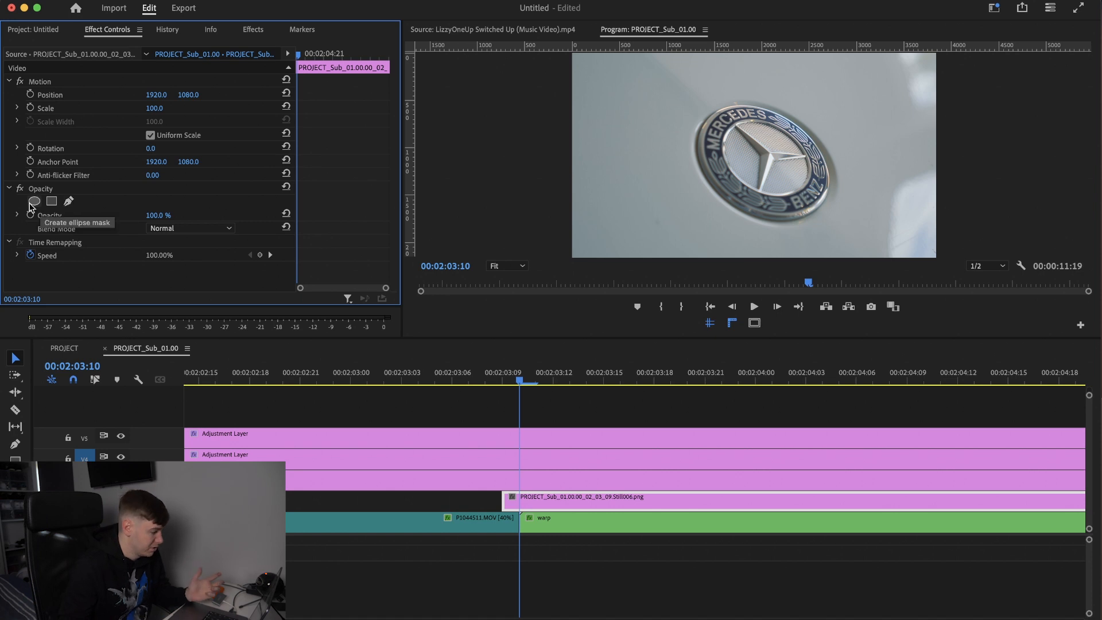
# Add an ellipse mask to the Mercedes still and fit it around the emblem
pyautogui.click(34, 201)
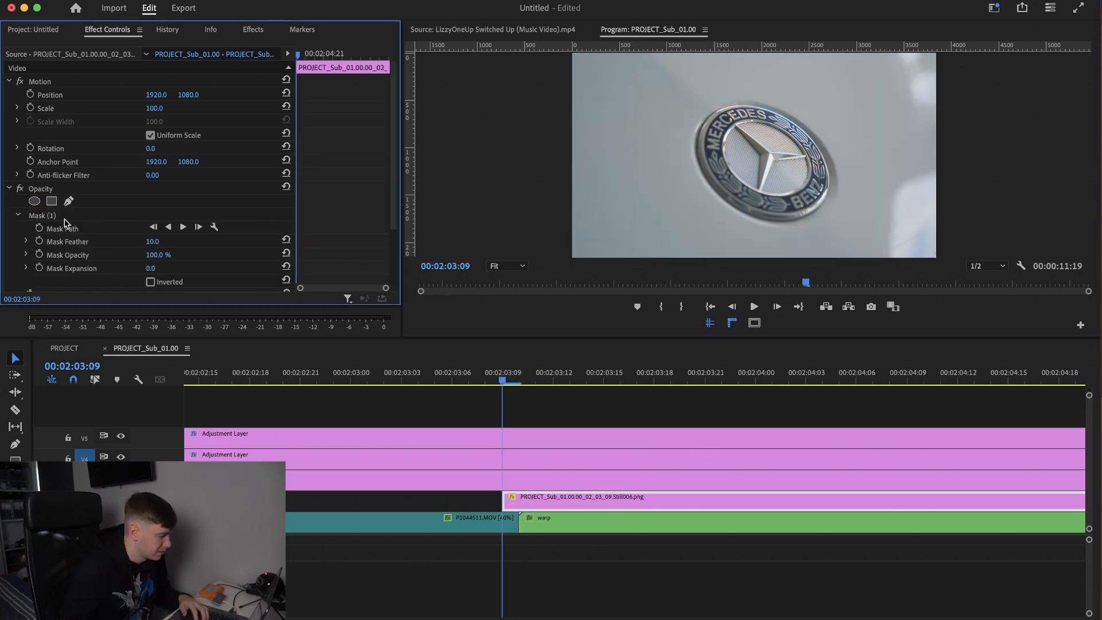
pyautogui.click(42, 215)
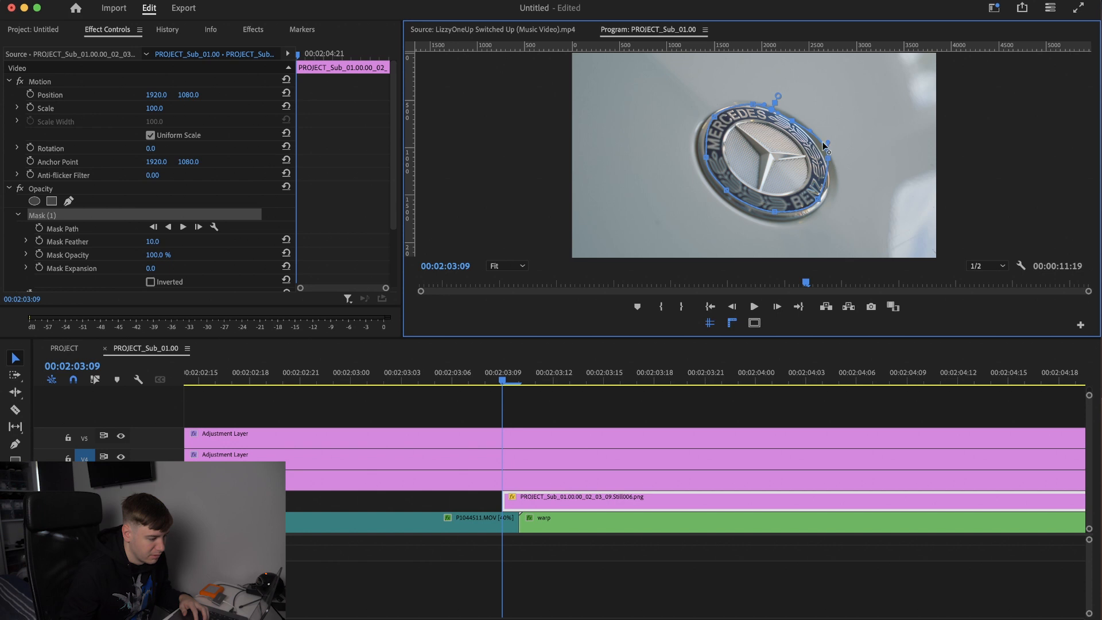
pyautogui.click(150, 203)
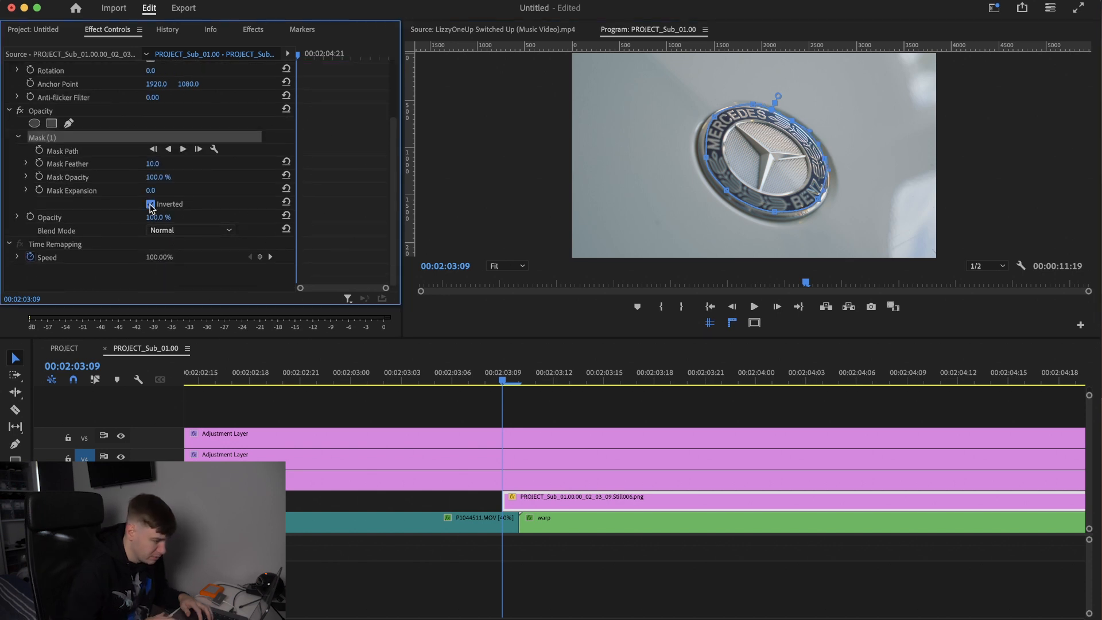
# Invert the Mercedes mask with feather 35 and expansion 17, and set a scale keyframe
pyautogui.click(535, 380)
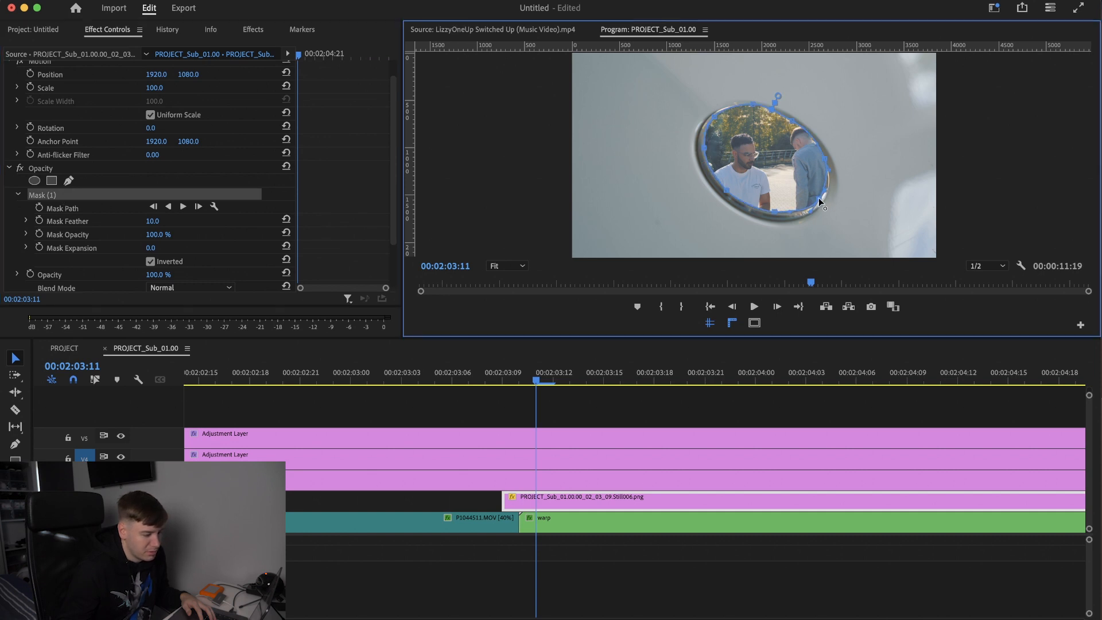
pyautogui.moveTo(822, 204); pyautogui.dragTo(830, 179)
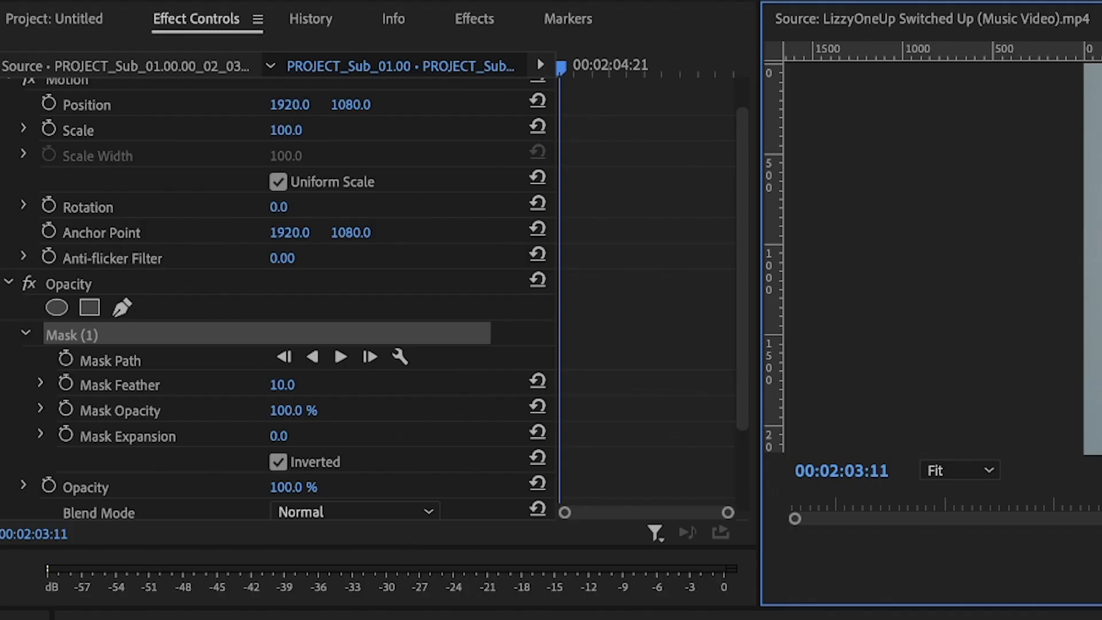
pyautogui.moveTo(472, 424)
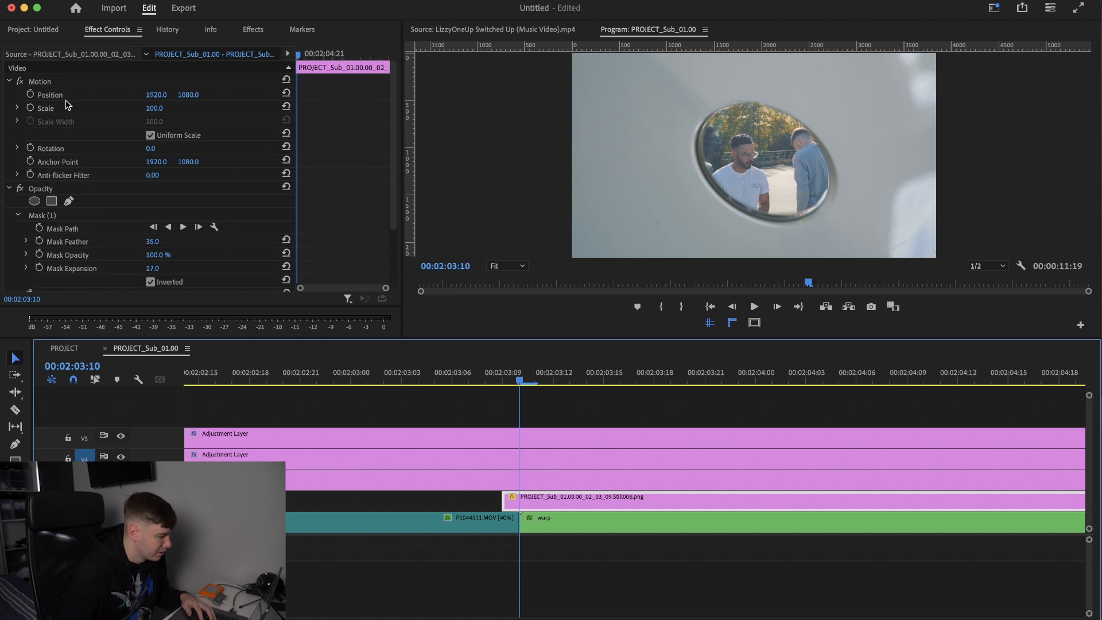
pyautogui.click(155, 107)
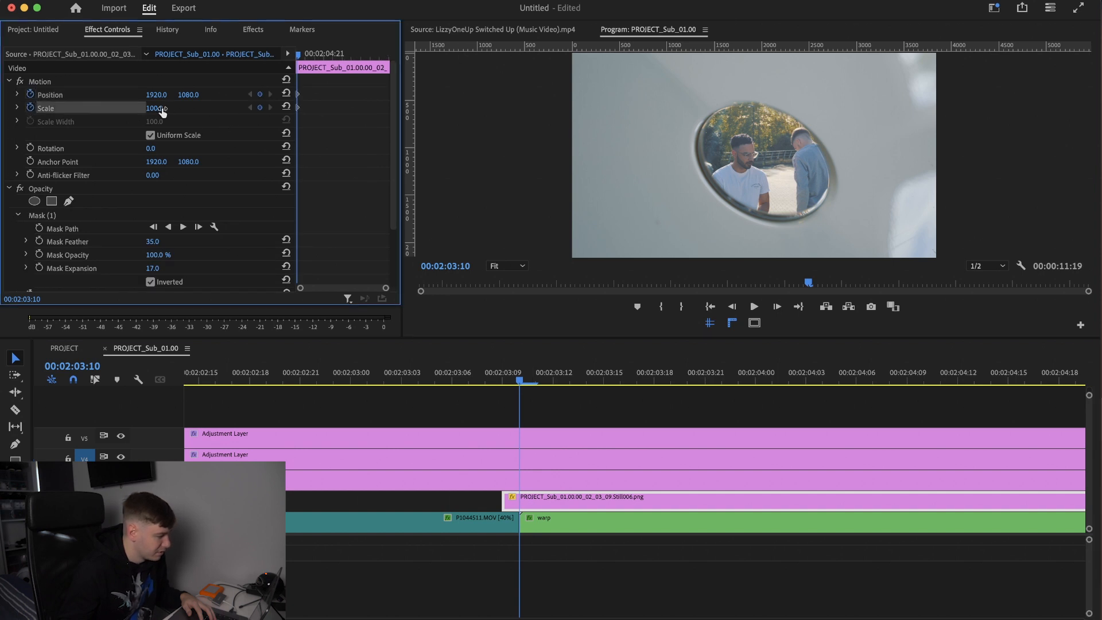